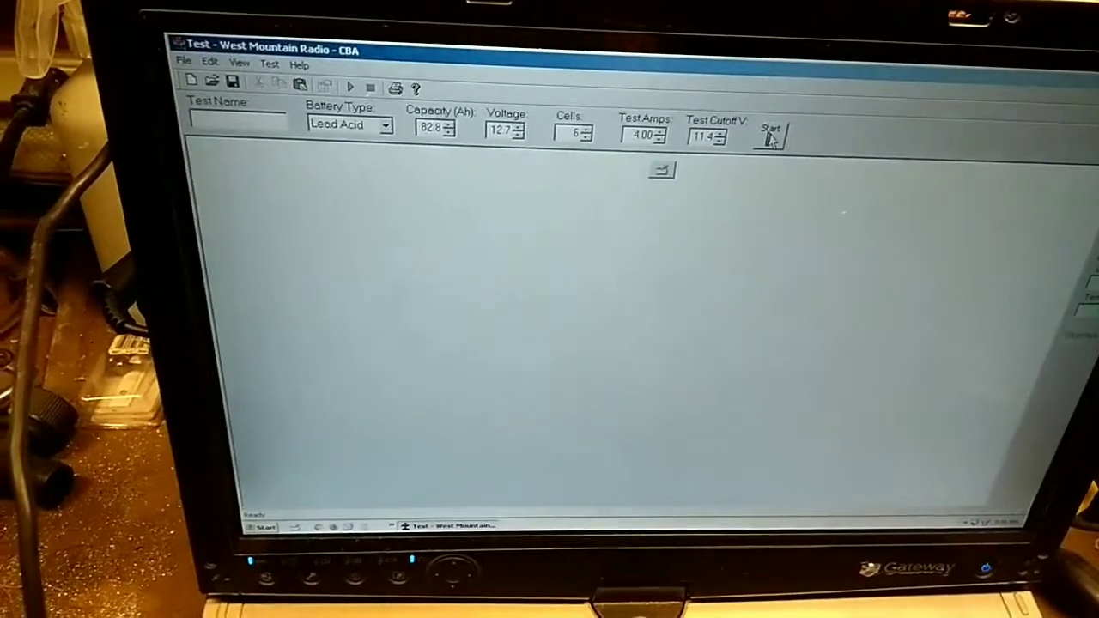
Attempt to start the test and dismiss the missing-name warning before naming it 'test'.
left_click(769, 134)
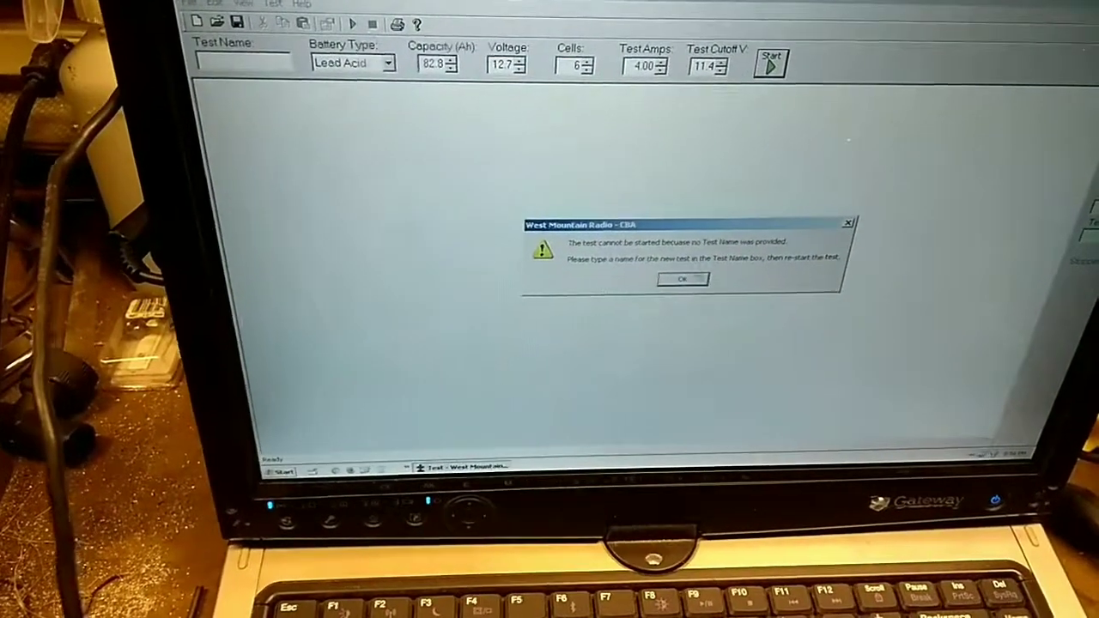
left_click(684, 278)
type("test")
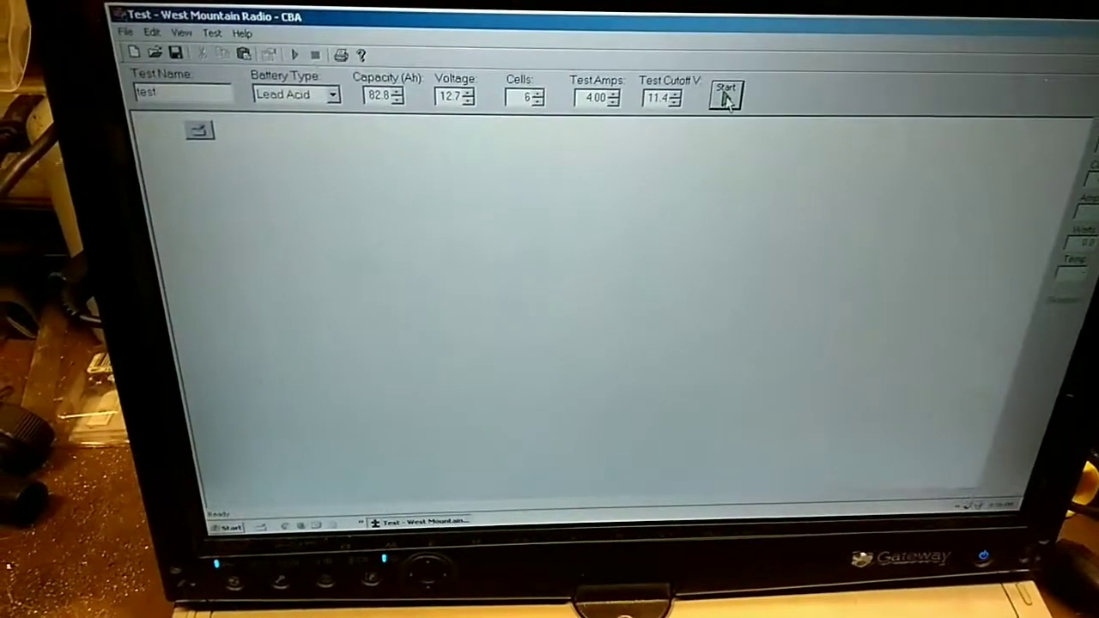
Start the 4 A discharge of the 6-cell lead-acid battery with the 11.4 V cutoff.
left_click(725, 96)
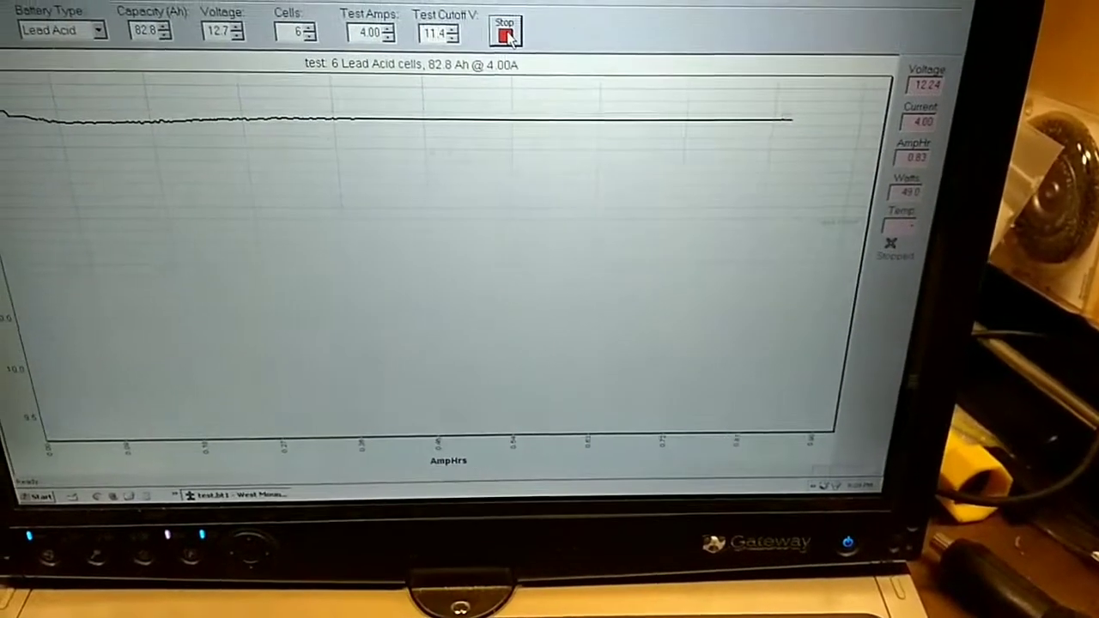
Stop the running discharge test, leaving the voltage-vs-amp-hours curve plotted.
left_click(505, 31)
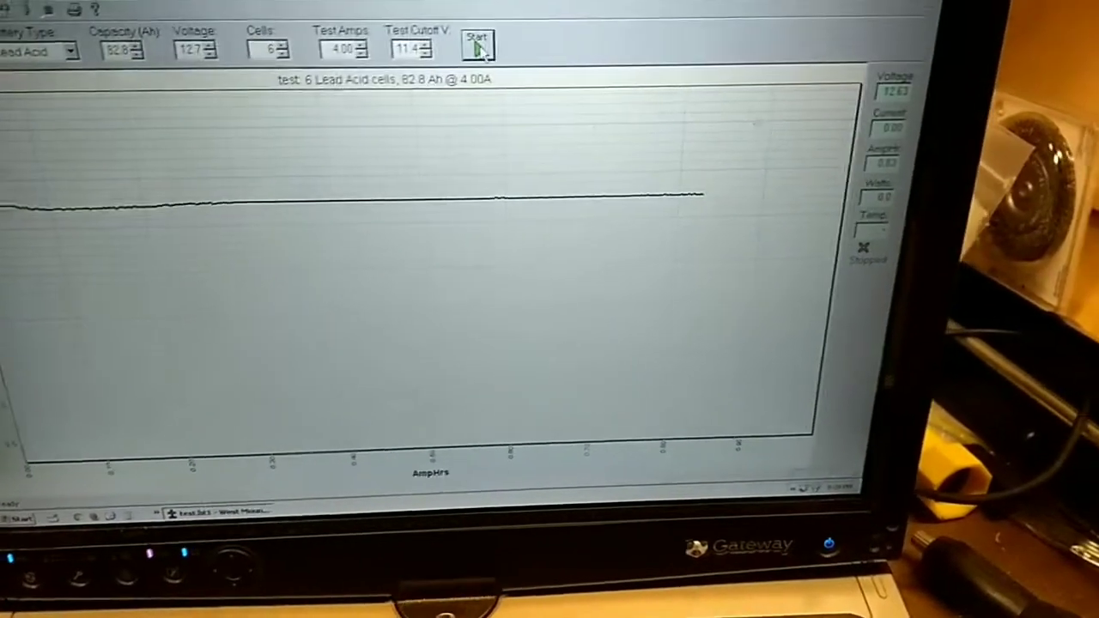